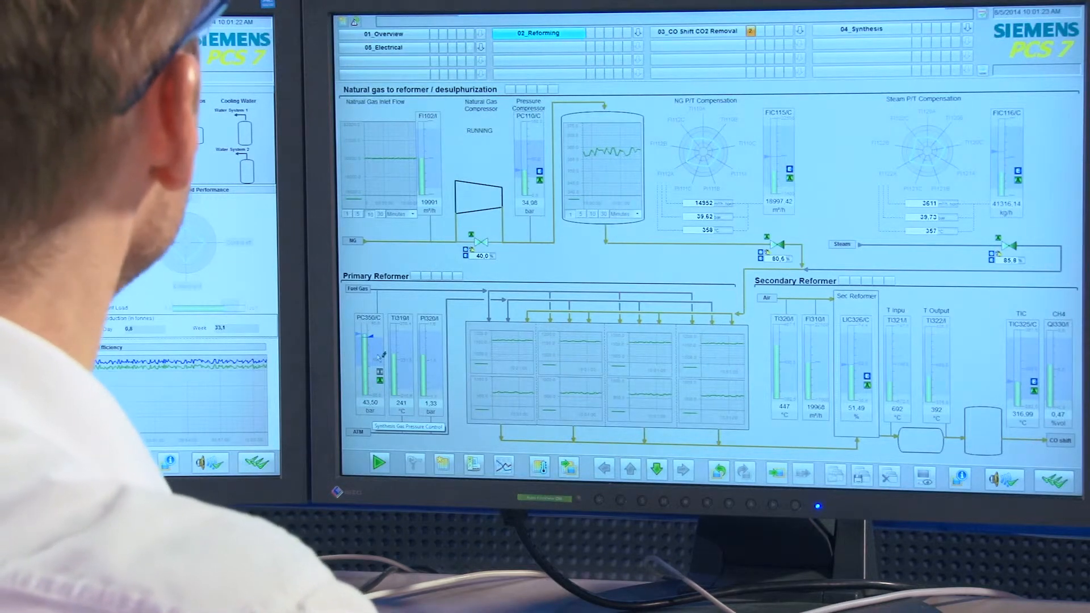
- Check the PC300/C synthesis gas pressure controller faceplate, then close it
{"action": "left_click", "coordinate": [408, 426]}
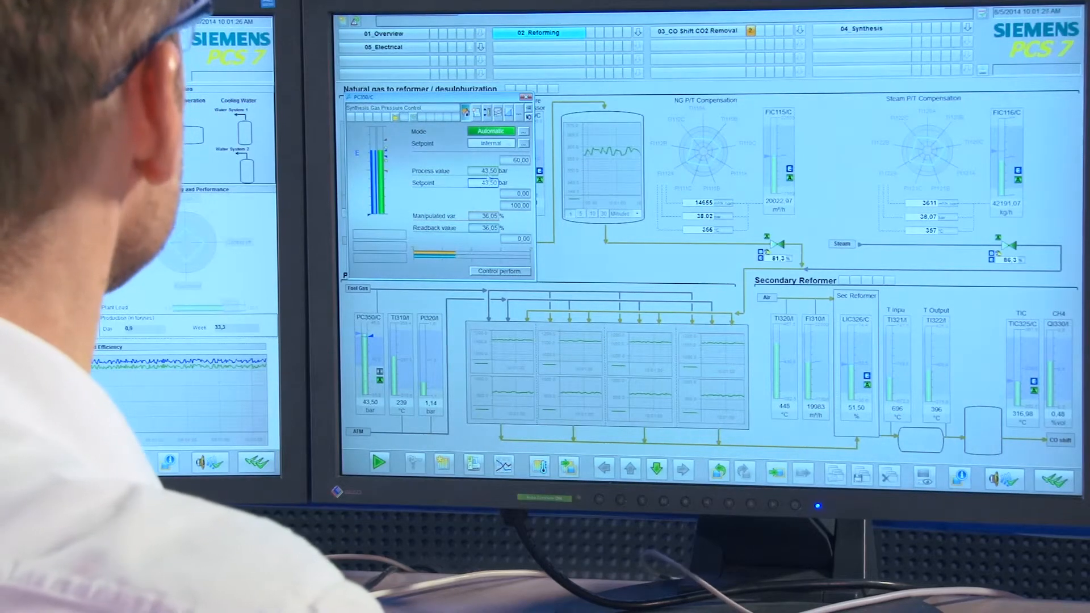
{"action": "left_click", "coordinate": [526, 98]}
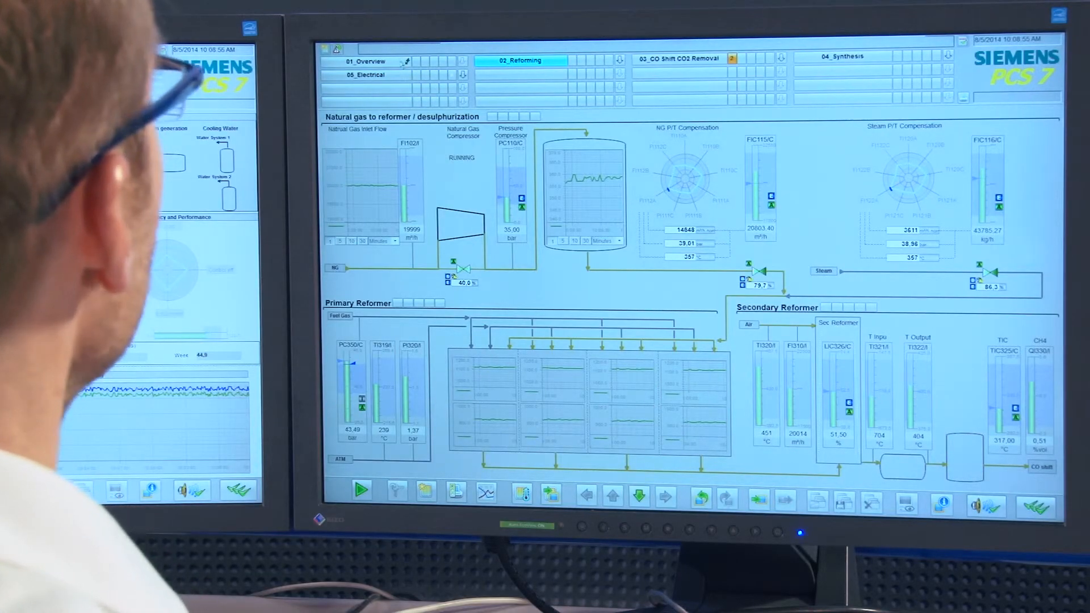
- Show the 01_Overview ammonia plant picture via the area navigation bar
{"action": "left_click", "coordinate": [368, 61]}
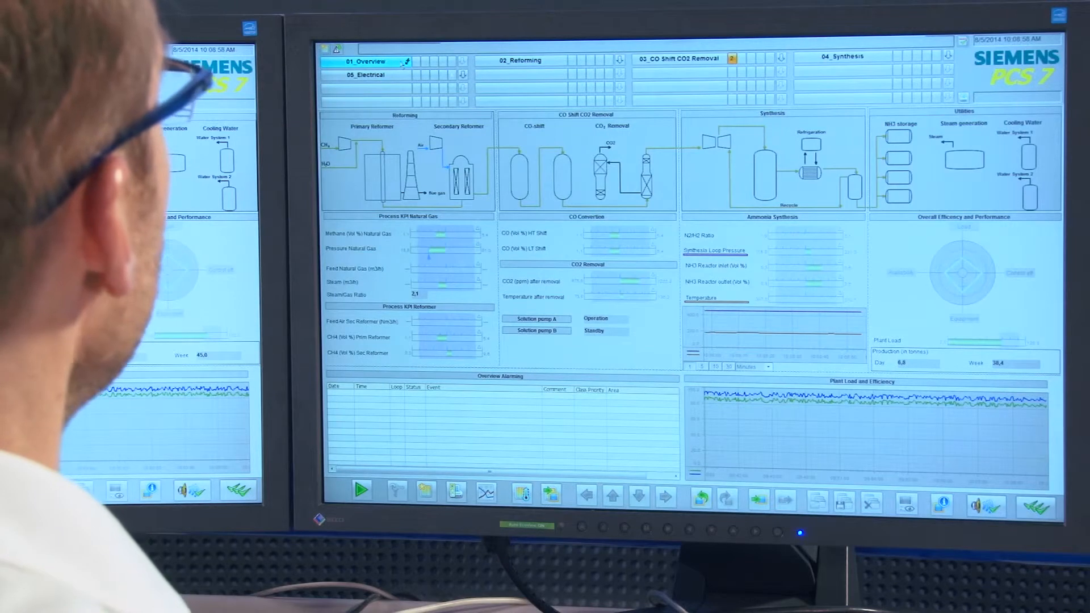